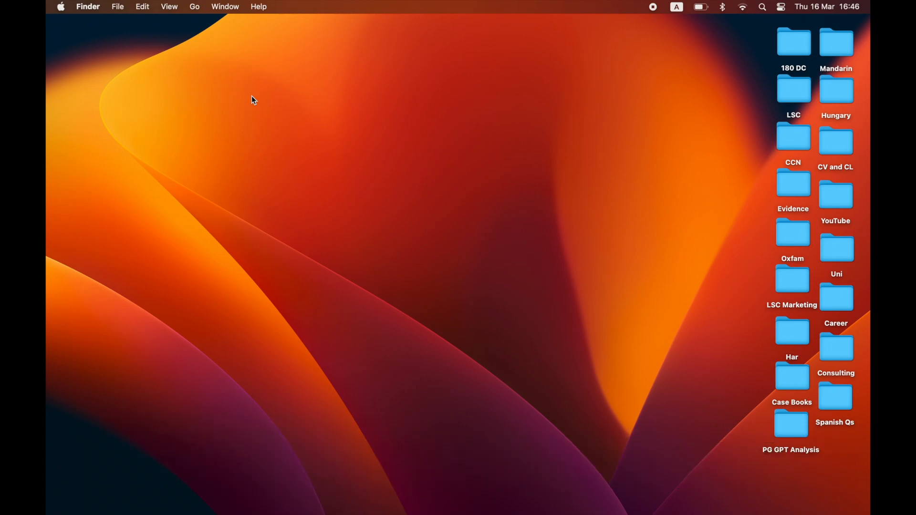
mouse_move(90, 23)
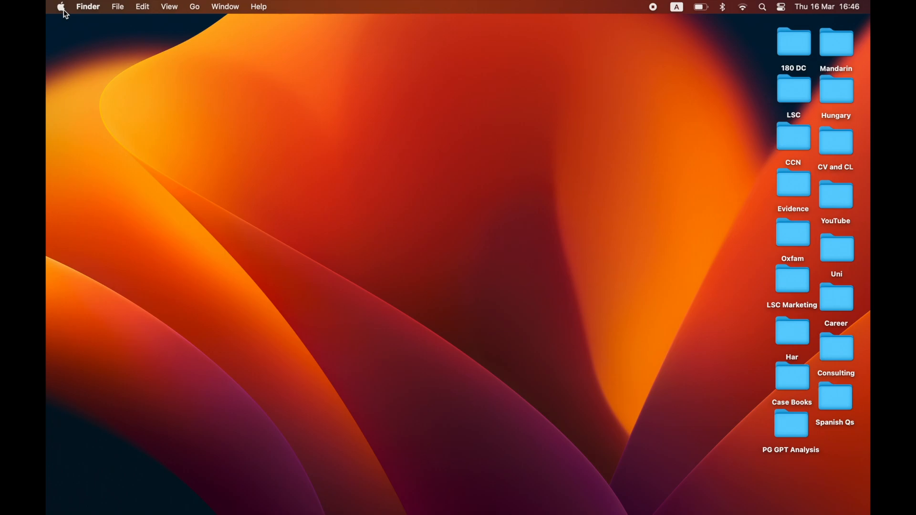
- Open the Apple menu from the Finder menu bar
click(62, 7)
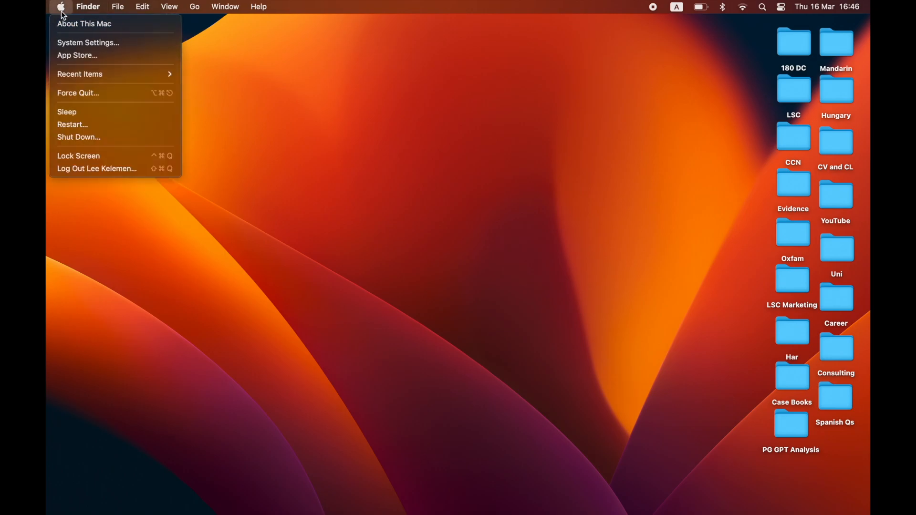
- Open System Settings and show the General pane
click(88, 42)
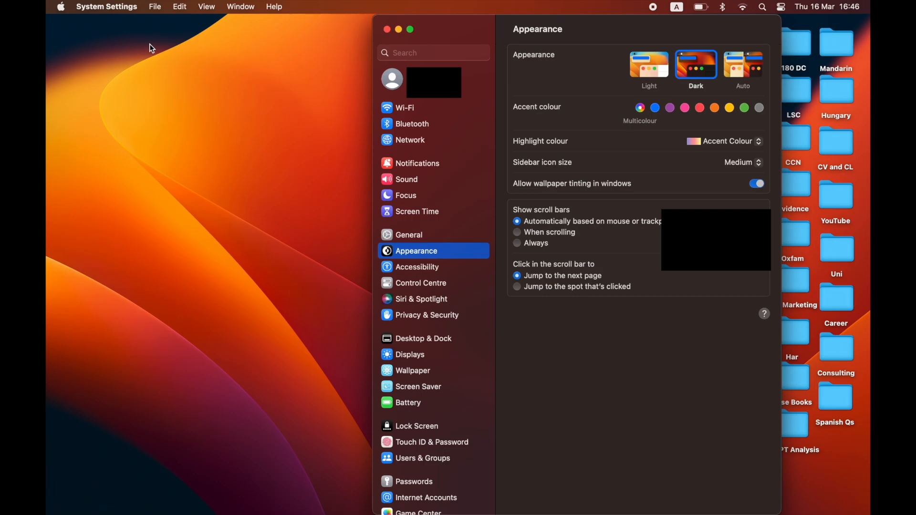
mouse_move(349, 339)
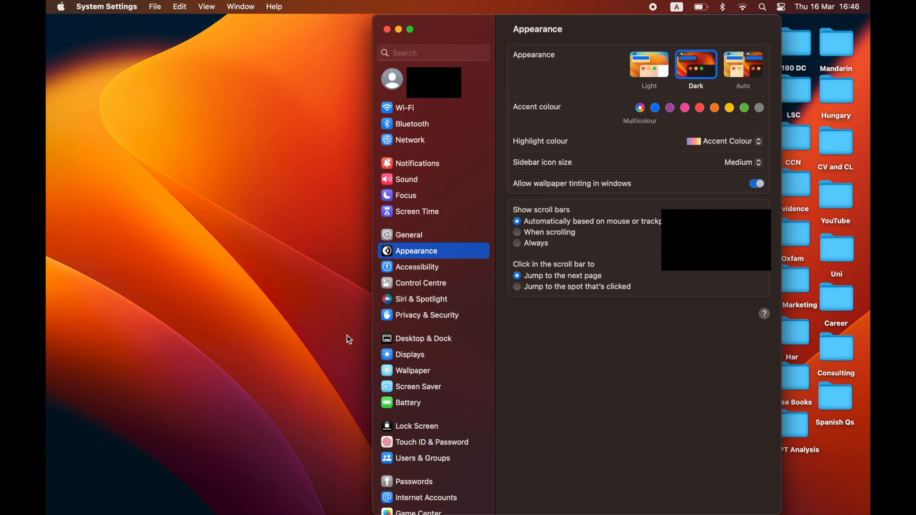
mouse_move(440, 239)
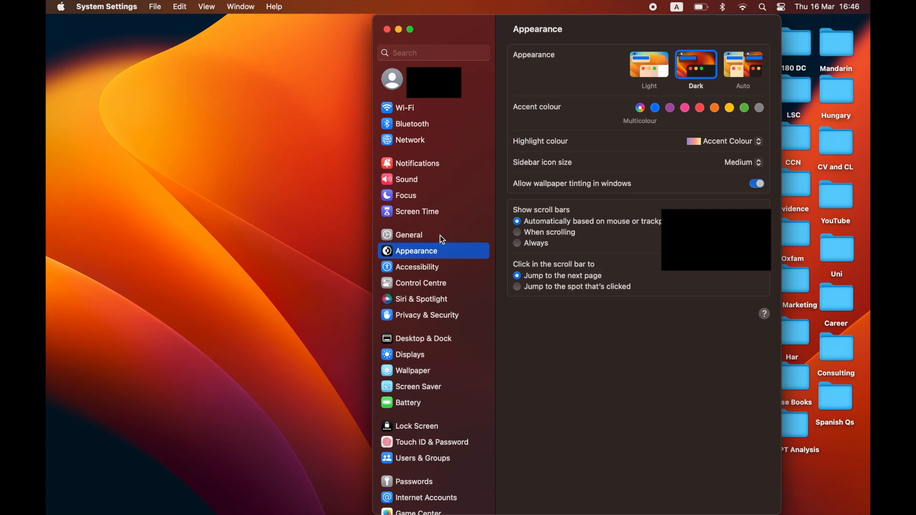
click(410, 235)
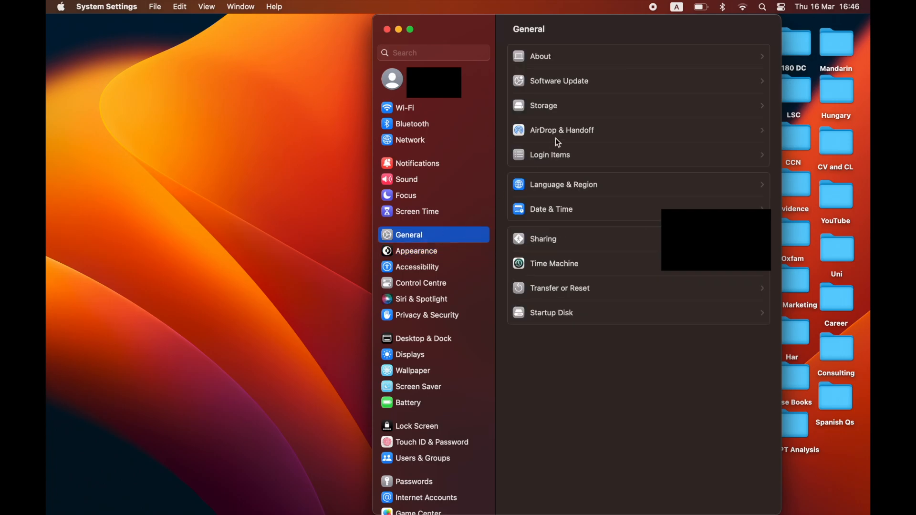
mouse_move(613, 56)
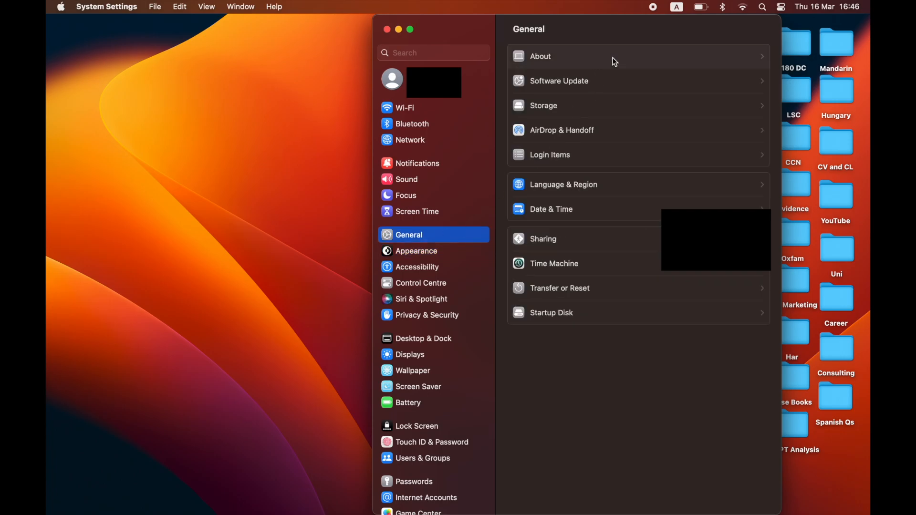
- Show the About details where the Mac's name reads THTC MacBook Air
click(540, 56)
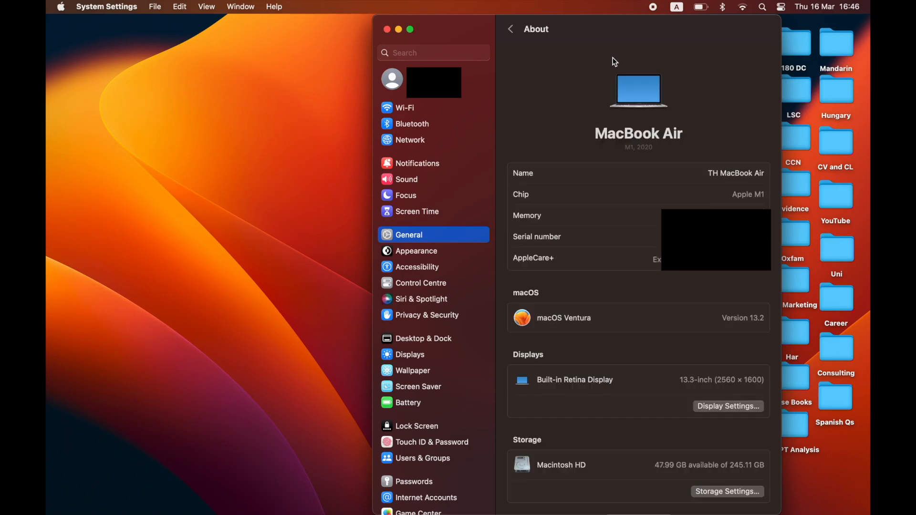
mouse_move(740, 142)
text(TC)
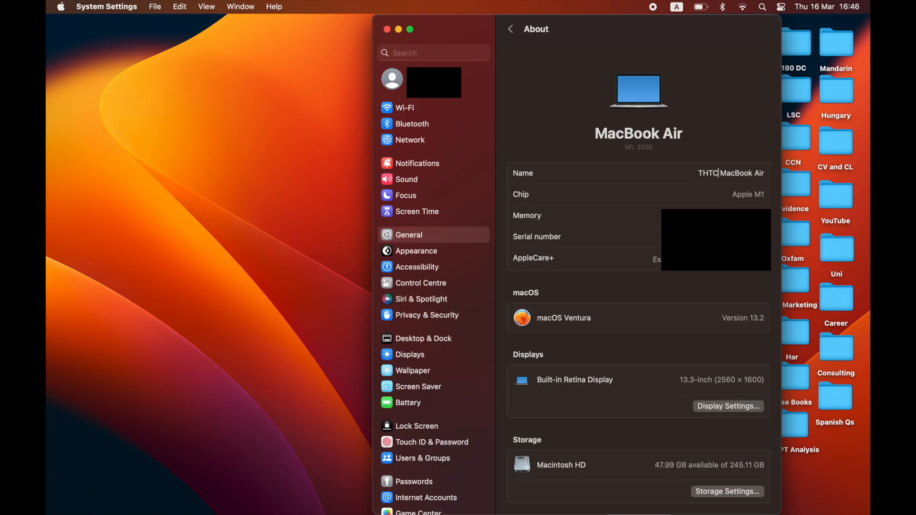
mouse_move(727, 119)
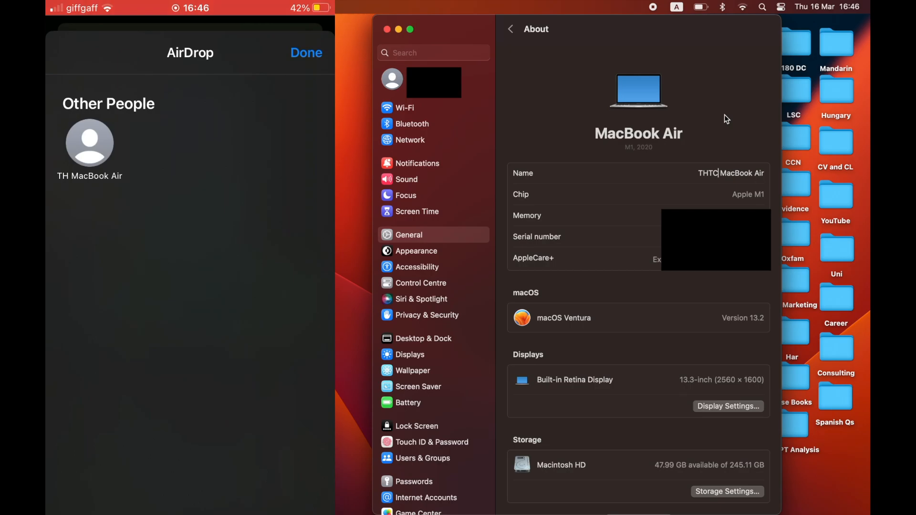
mouse_move(387, 30)
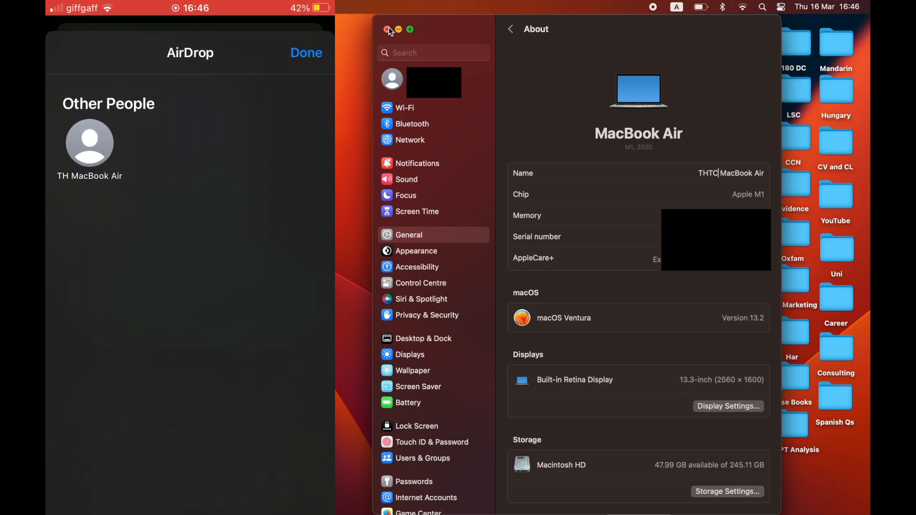
- Close System Settings, then reopen the iPhone's share sheet AirDrop screen to look for the Mac
click(387, 29)
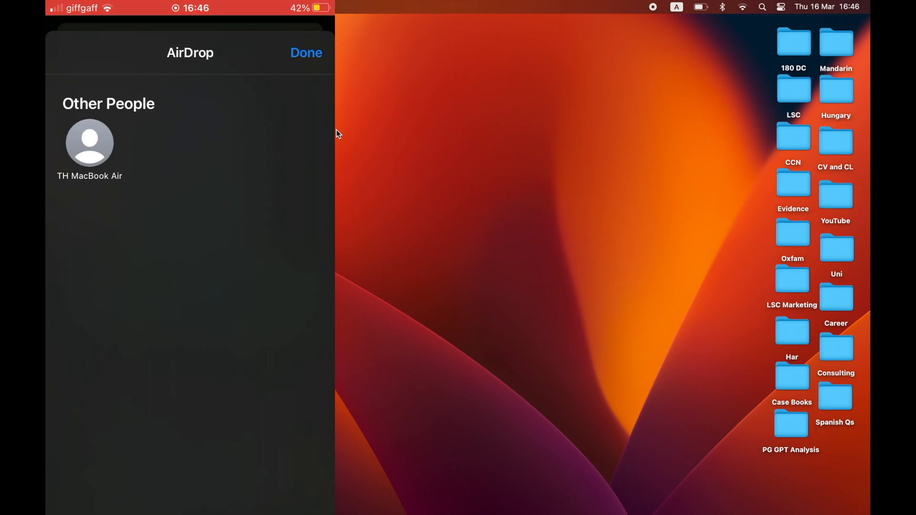
click(305, 52)
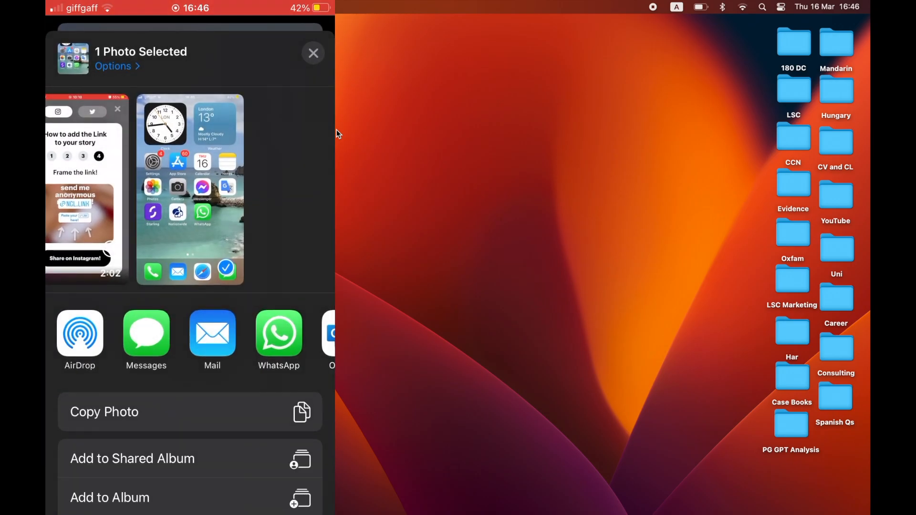
click(79, 333)
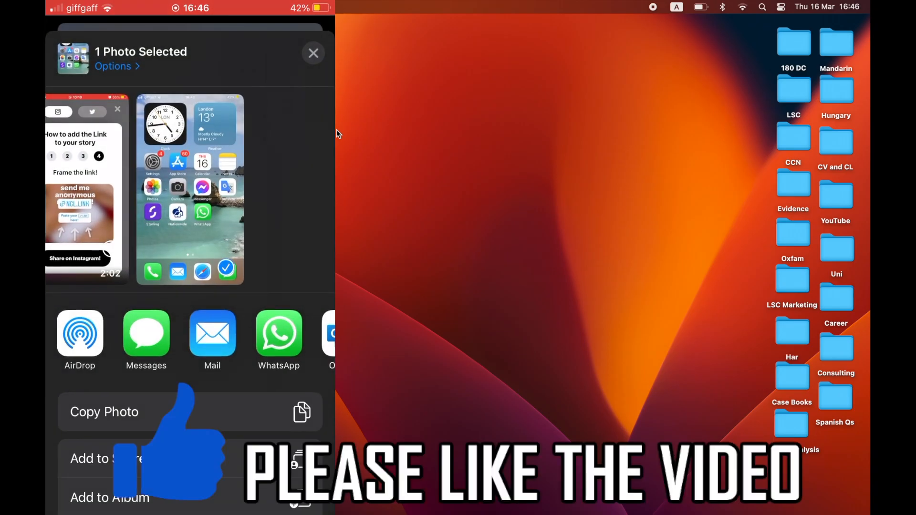
click(313, 53)
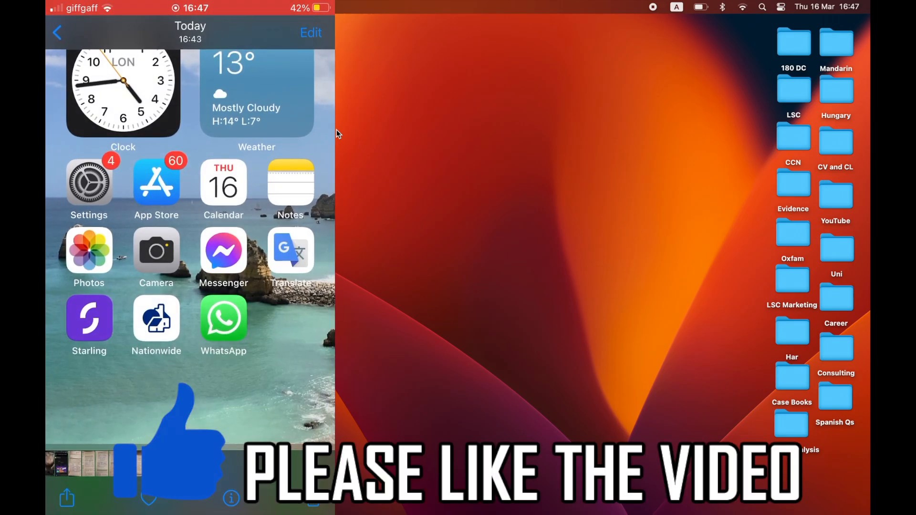
click(66, 498)
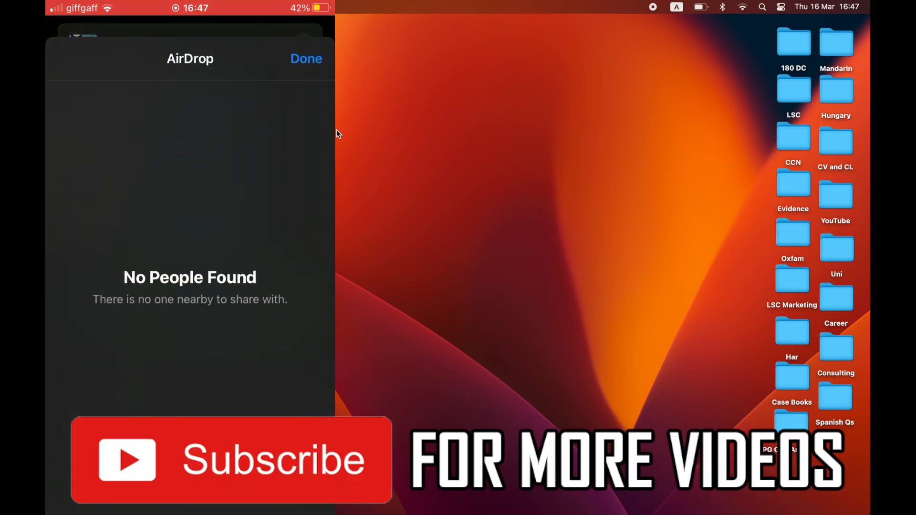